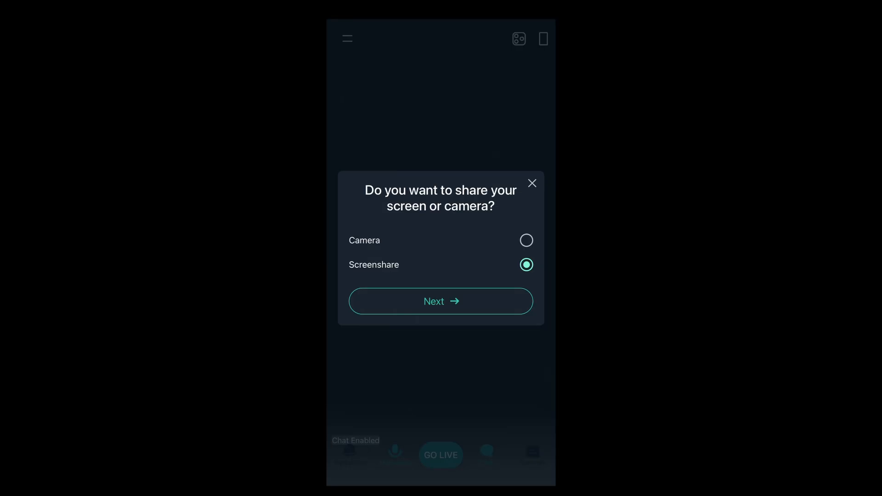
Choose Screenshare, continue, and start Custom RTMP Server setup under Connect another account.
{"action": "left_click", "coordinate": [440, 301]}
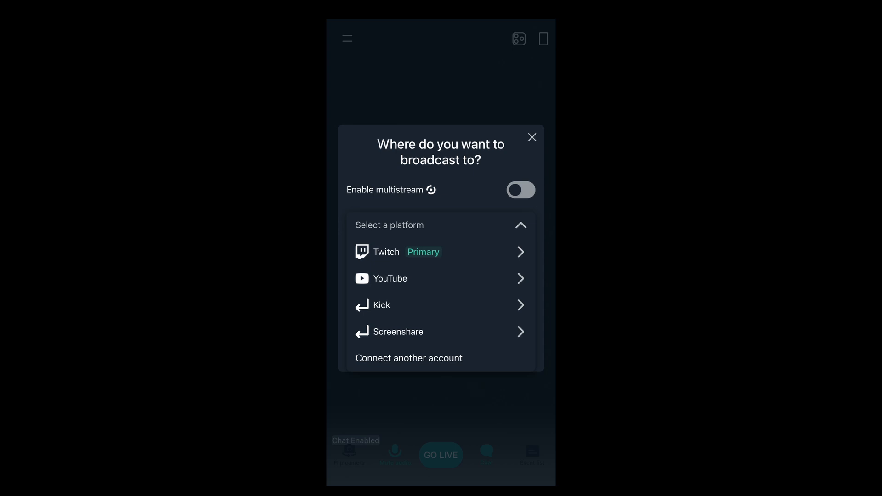
{"action": "left_click", "coordinate": [398, 331]}
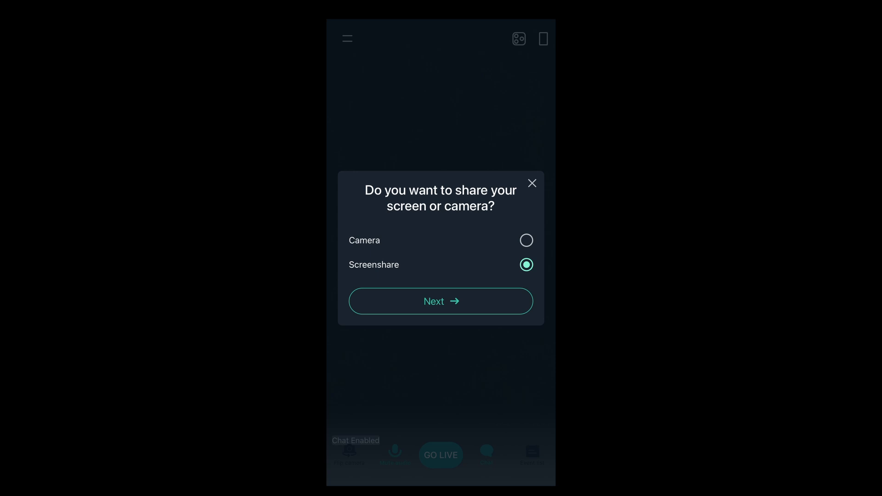
{"action": "left_click", "coordinate": [440, 301]}
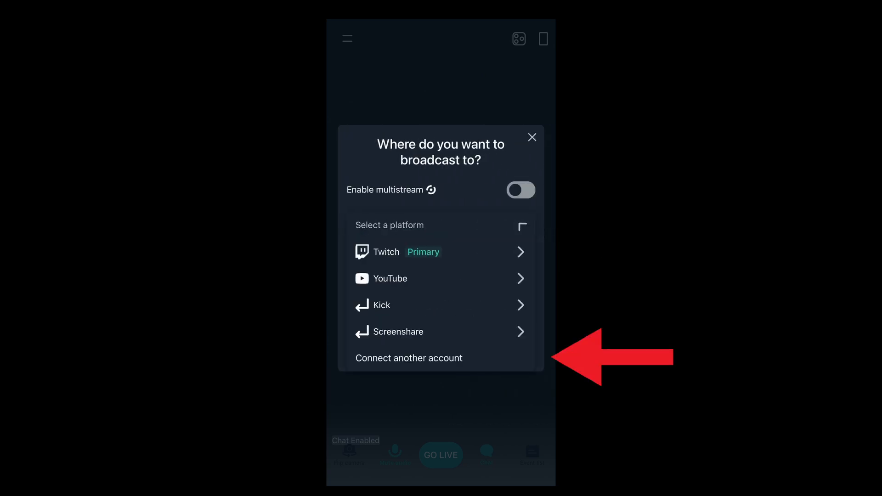
{"action": "left_click", "coordinate": [409, 357]}
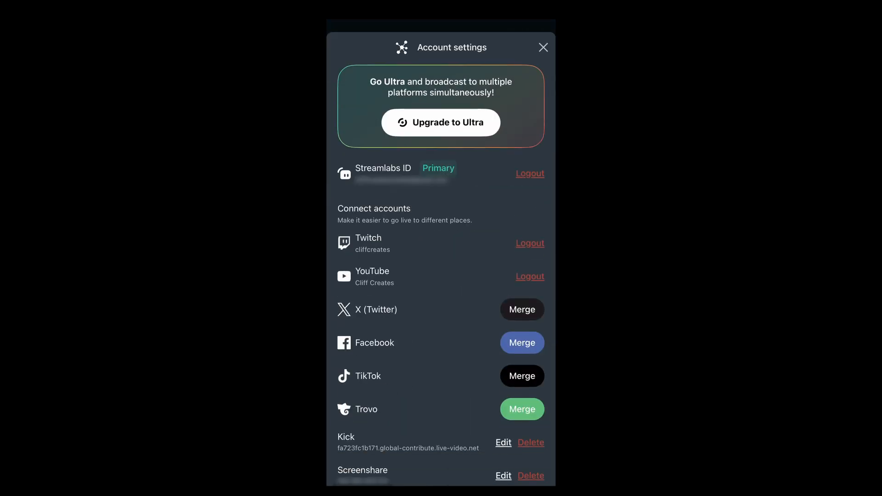
{"action": "scroll", "scroll_direction": "down", "scroll_amount": 3}
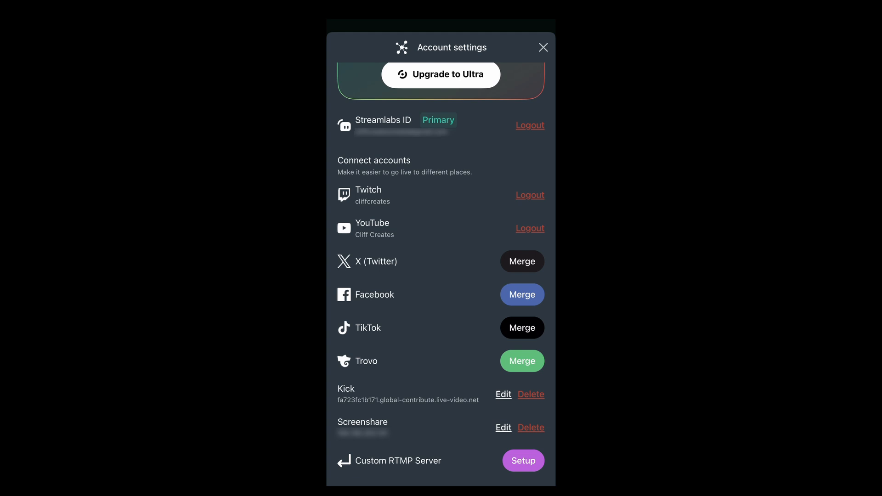
{"action": "left_click", "coordinate": [542, 47]}
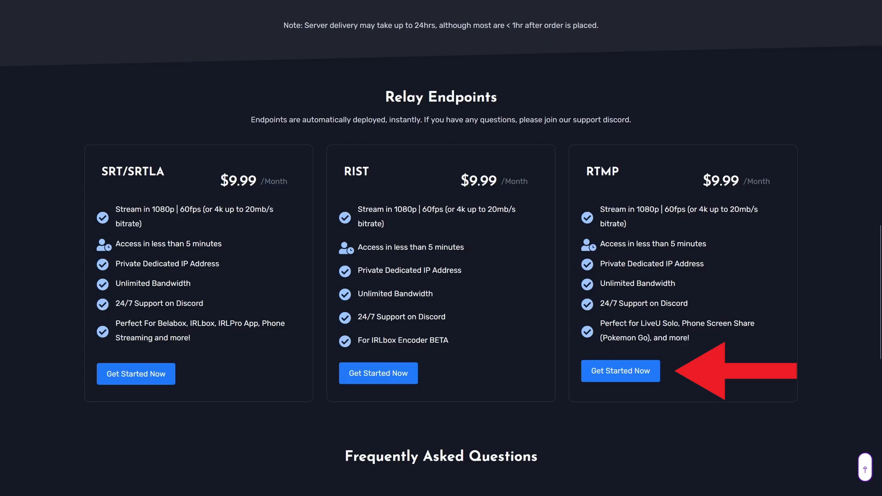
Order the RTMP relay endpoint with location Sydney (Australia) and go to checkout.
{"action": "left_click", "coordinate": [620, 370]}
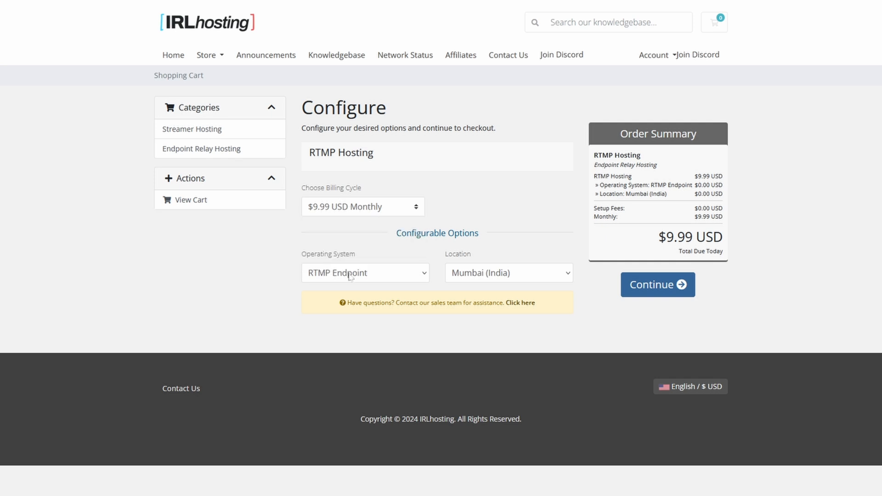
{"action": "left_click", "coordinate": [507, 273]}
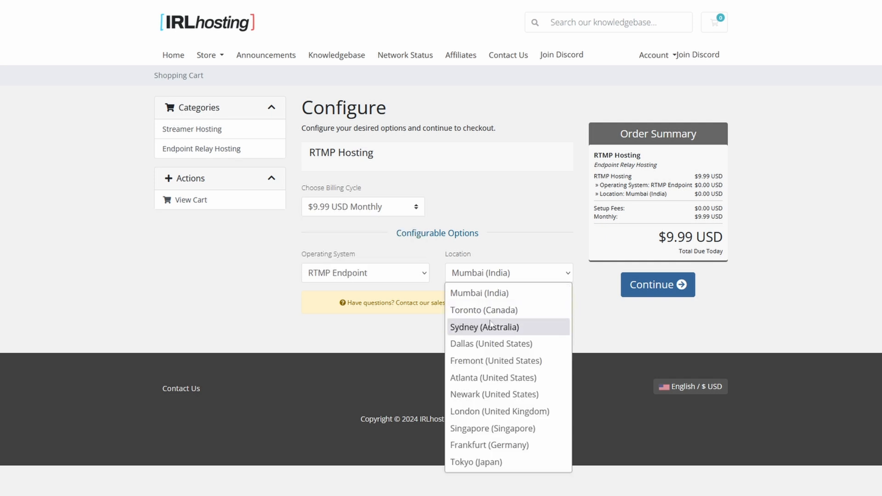
{"action": "left_click", "coordinate": [484, 327]}
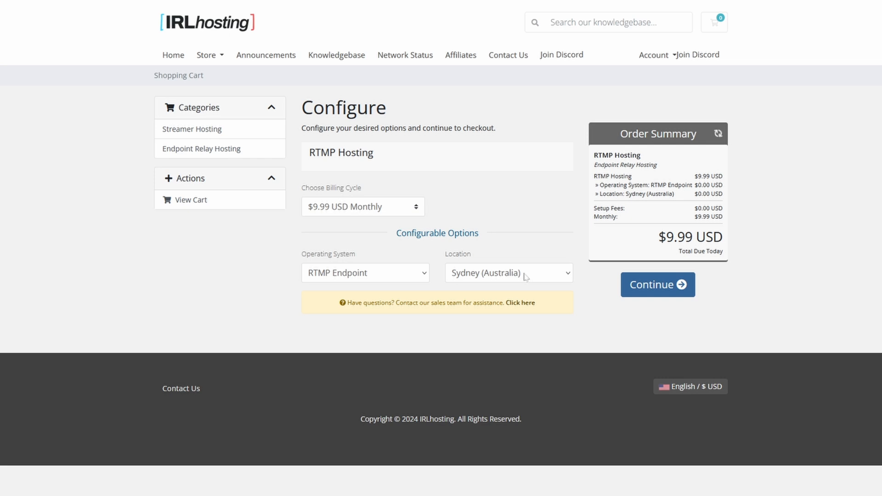
{"action": "left_click", "coordinate": [656, 284]}
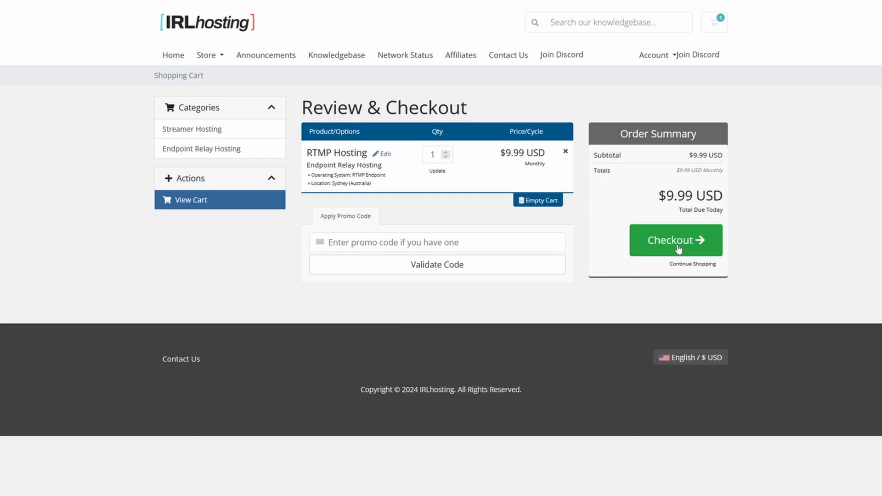
{"action": "left_click", "coordinate": [675, 239]}
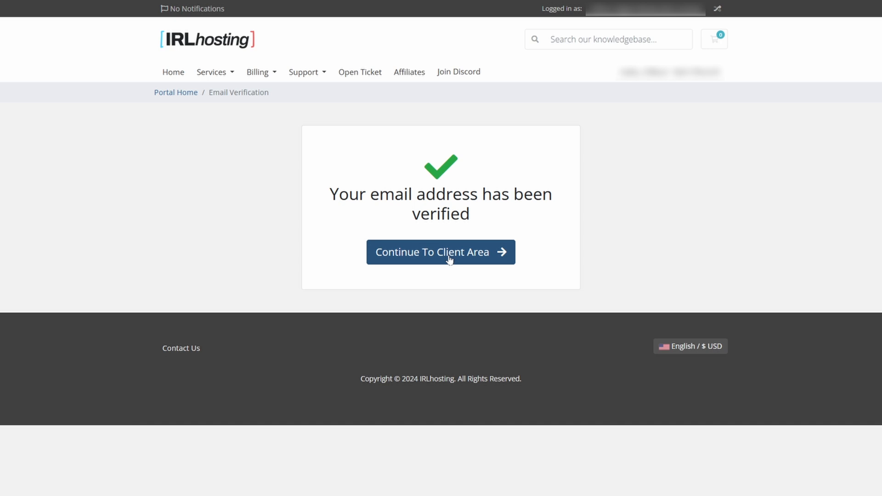
From the client area, select the running instance's RTMP URL and copy it.
{"action": "left_click", "coordinate": [440, 251]}
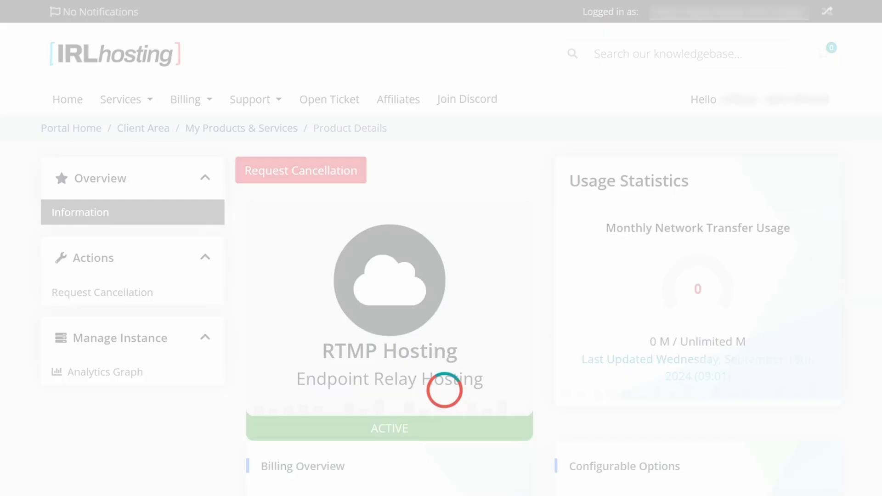
{"action": "scroll", "scroll_direction": "down", "scroll_amount": 3}
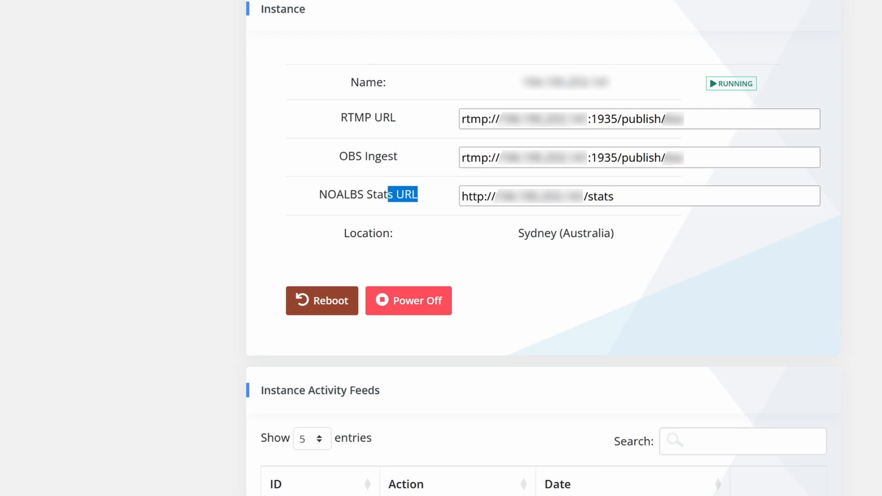
{"action": "triple_click", "coordinate": [638, 119]}
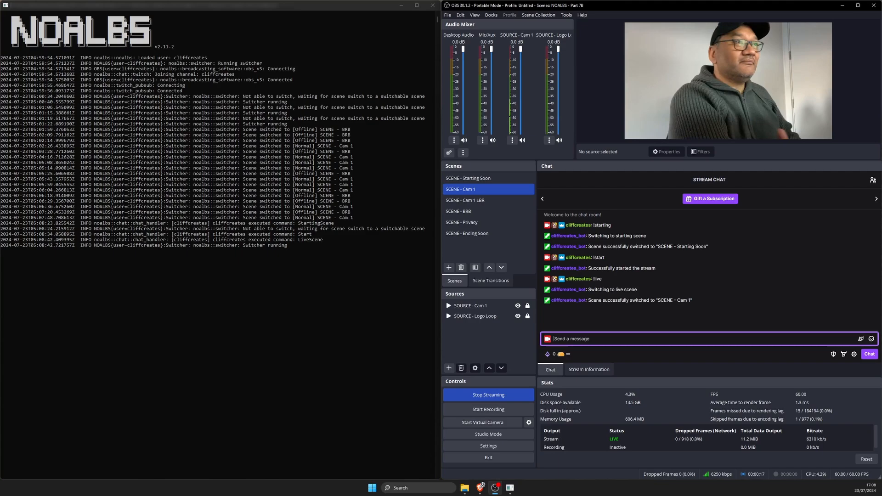
{"action": "right_click", "coordinate": [568, 119]}
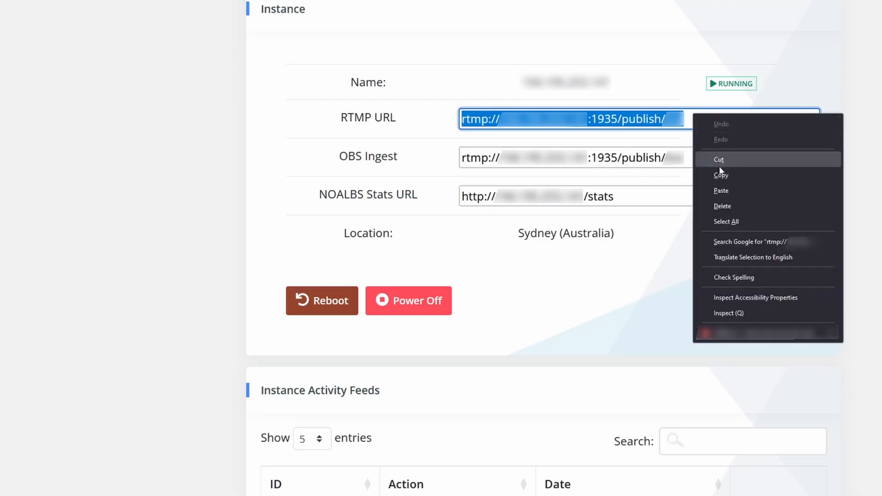
{"action": "mouse_move", "coordinate": [721, 175]}
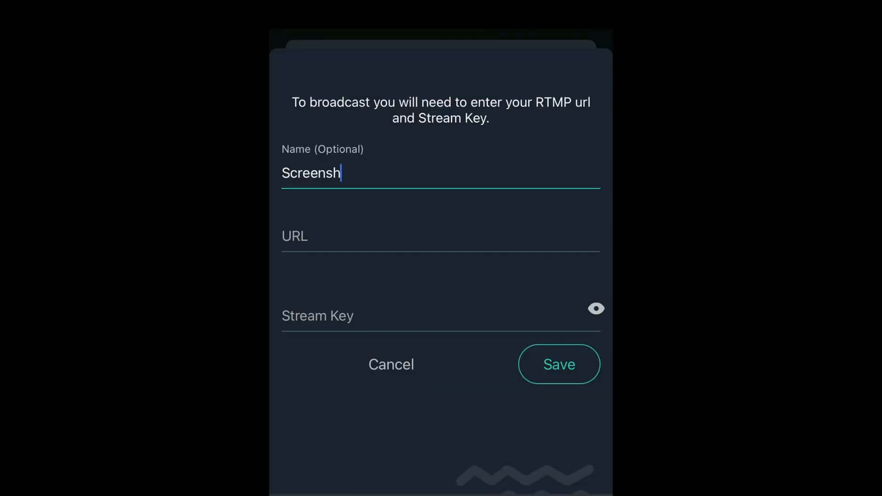
{"action": "type", "text": "ar"}
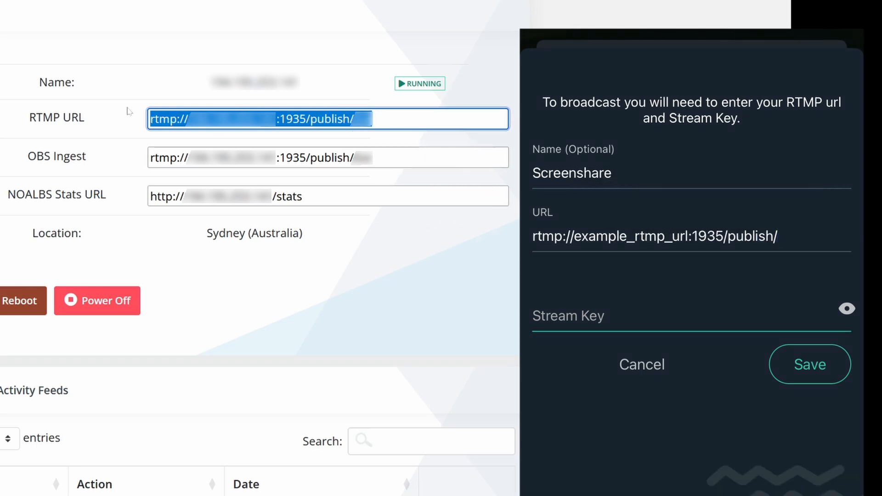
{"action": "type", "text": "example_stream_key"}
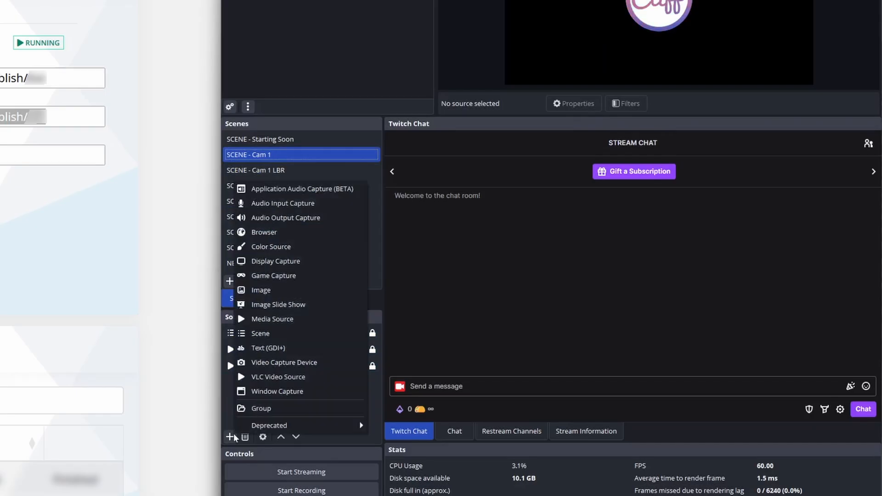
Create media source 'SOURCE - Screenshare' with Local File off and the copied stream address as Input.
{"action": "left_click", "coordinate": [272, 319]}
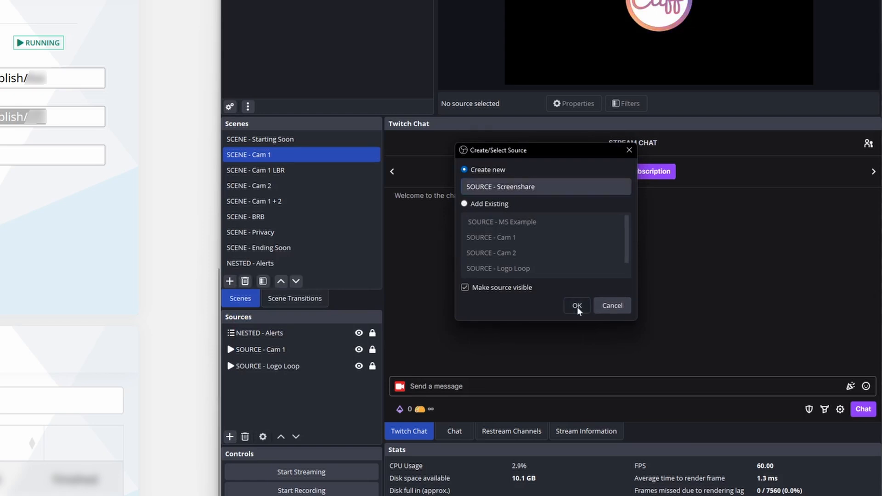
{"action": "left_click", "coordinate": [576, 305]}
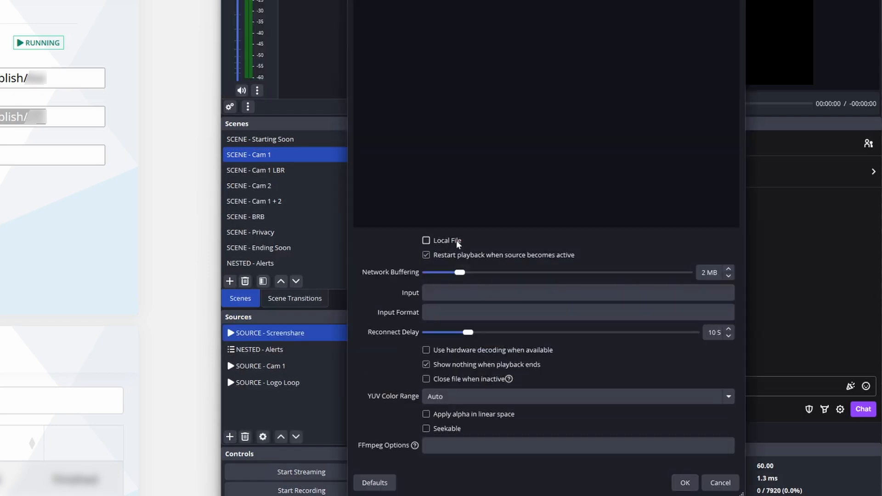
{"action": "left_click", "coordinate": [427, 254]}
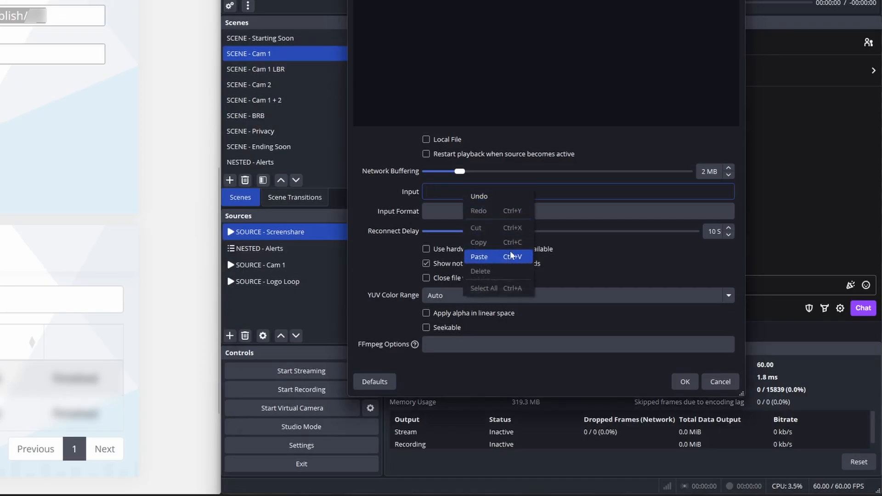
{"action": "left_click", "coordinate": [480, 256]}
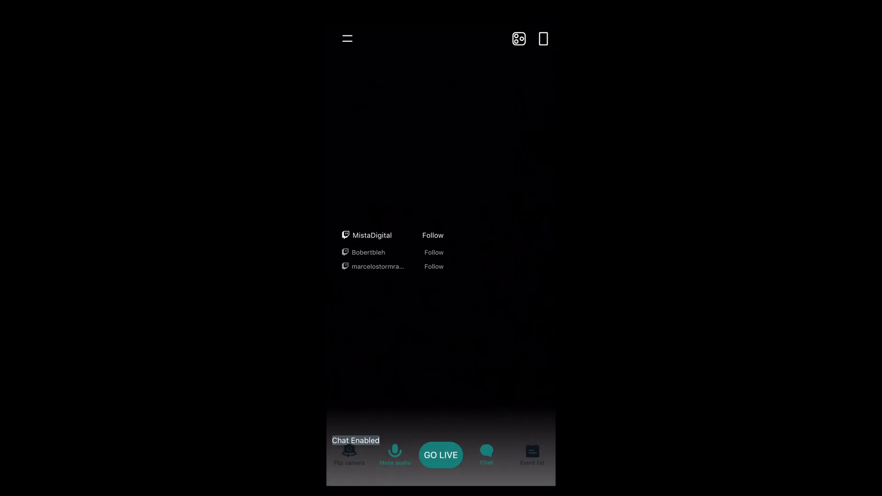
Go live as a screenshare to the Custom RTMP Server, save the title and start the broadcast.
{"action": "left_click", "coordinate": [440, 455]}
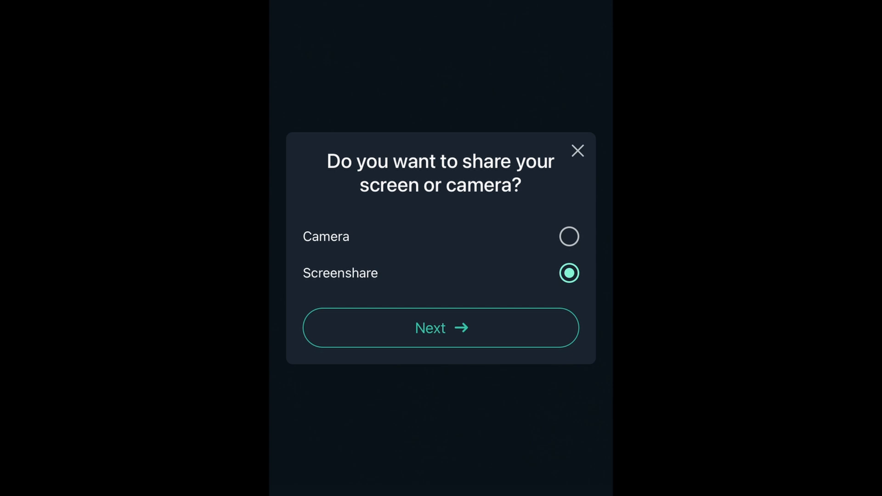
{"action": "left_click", "coordinate": [440, 328]}
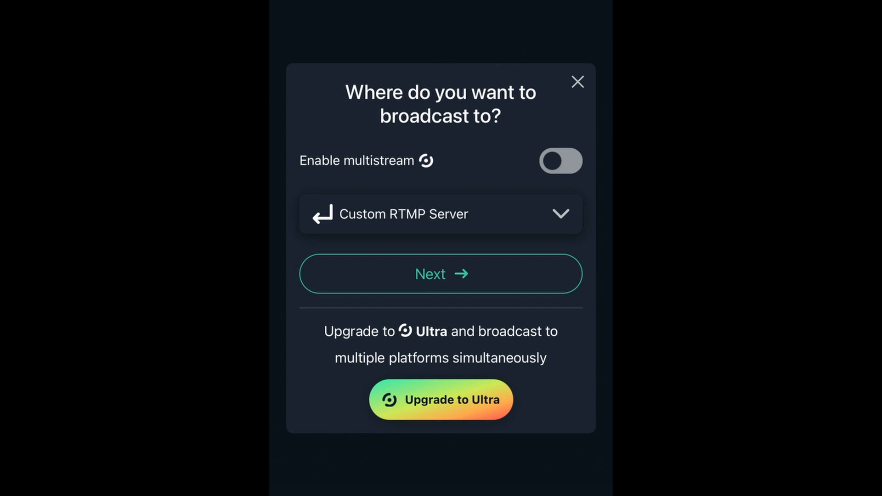
{"action": "left_click", "coordinate": [441, 214]}
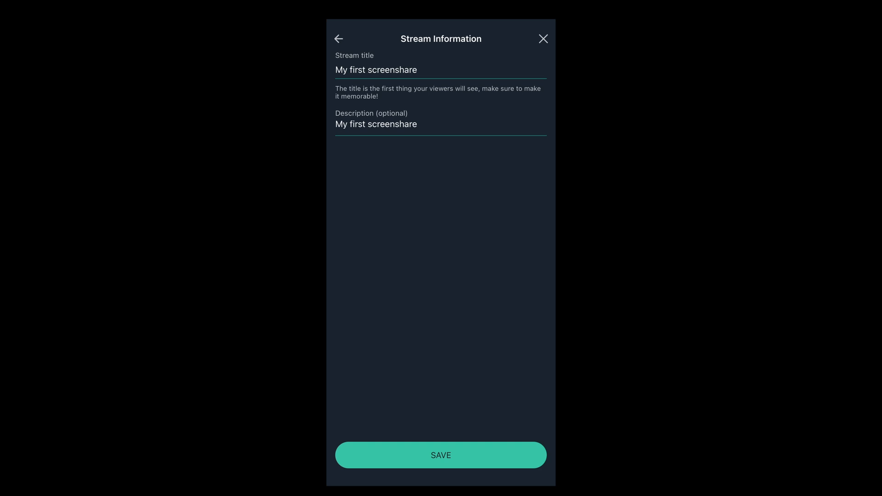
{"action": "left_click", "coordinate": [440, 454]}
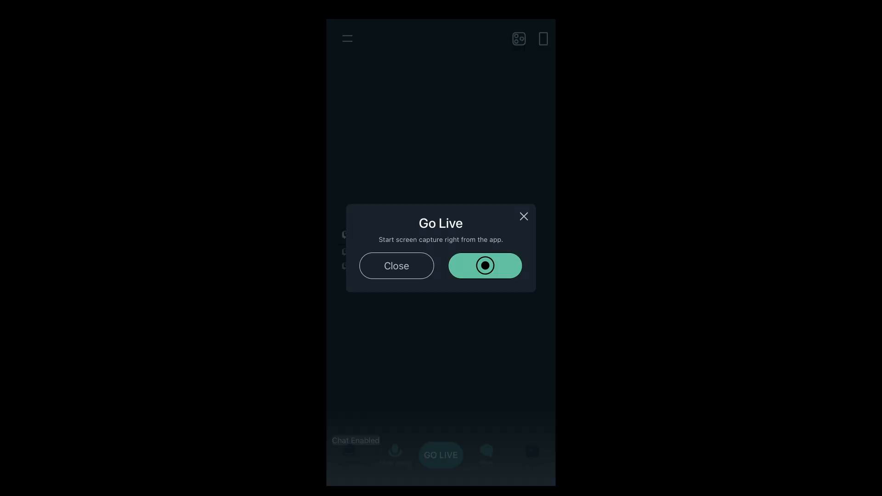
{"action": "left_click", "coordinate": [484, 266]}
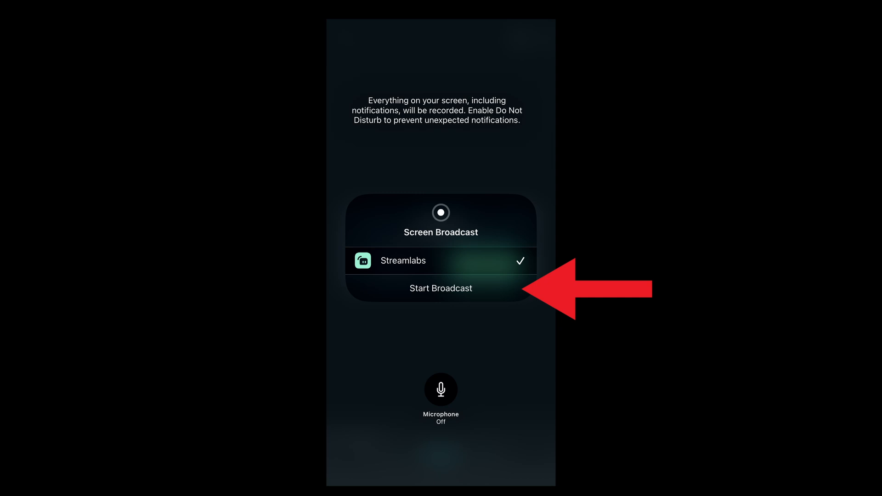
{"action": "left_click", "coordinate": [440, 287]}
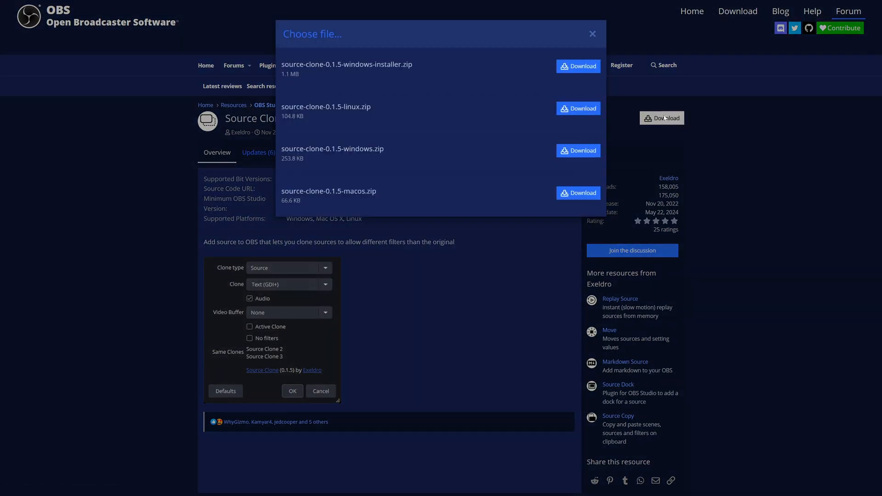
Download the Windows Source Clone zip and select its extracted plugin folders.
{"action": "left_click", "coordinate": [578, 149]}
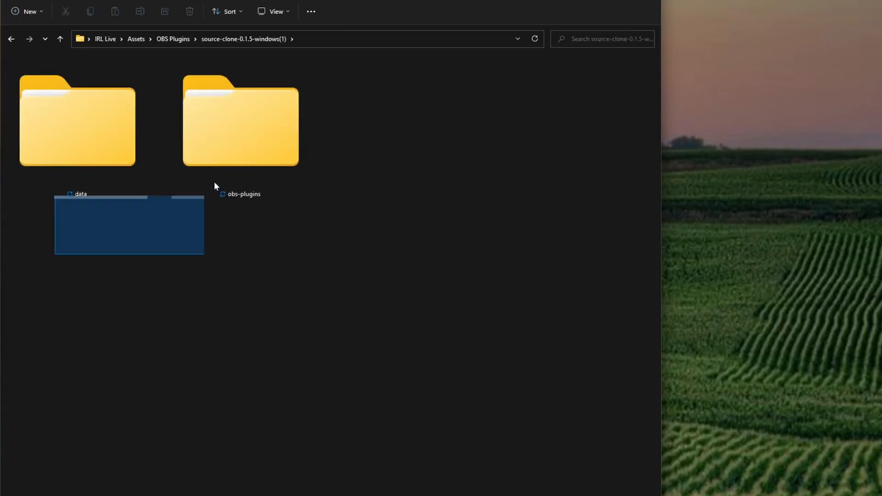
{"action": "left_click", "coordinate": [446, 270]}
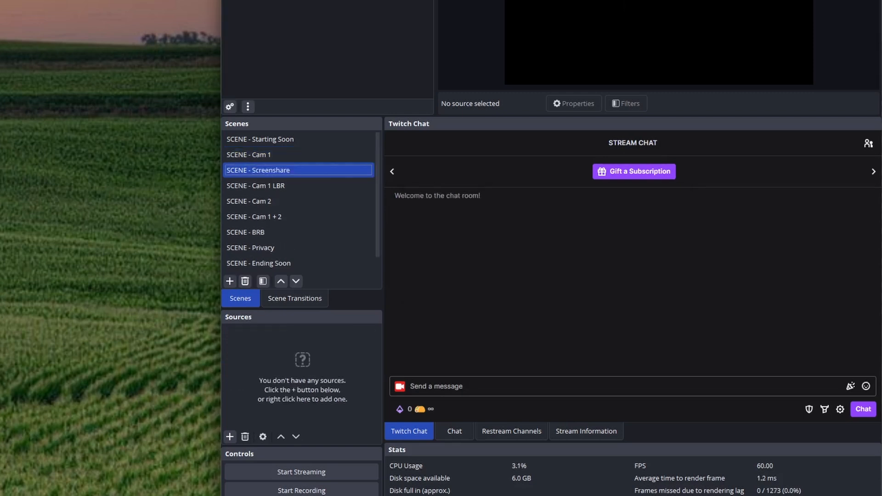
Add Source Clone 'SOURCE - Clone Cam 1' cloning SCENE - Cam 1, then reuse SOURCE - Screenshare.
{"action": "left_click", "coordinate": [229, 436]}
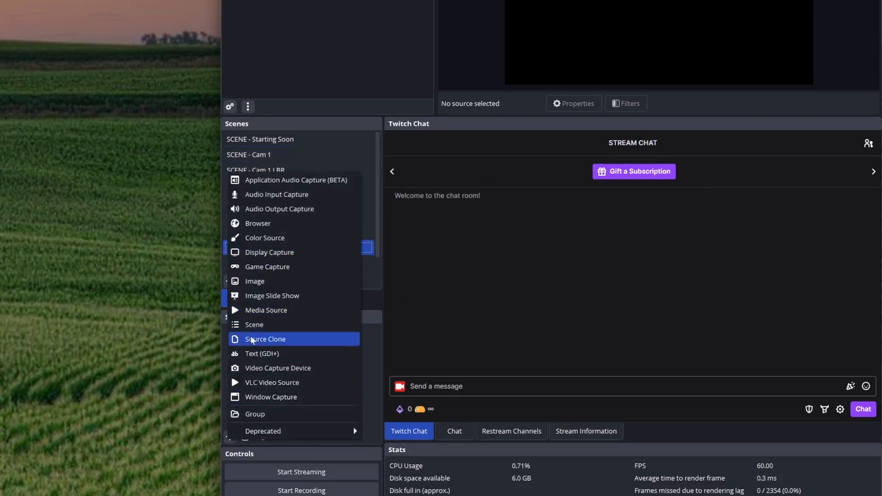
{"action": "left_click", "coordinate": [264, 339]}
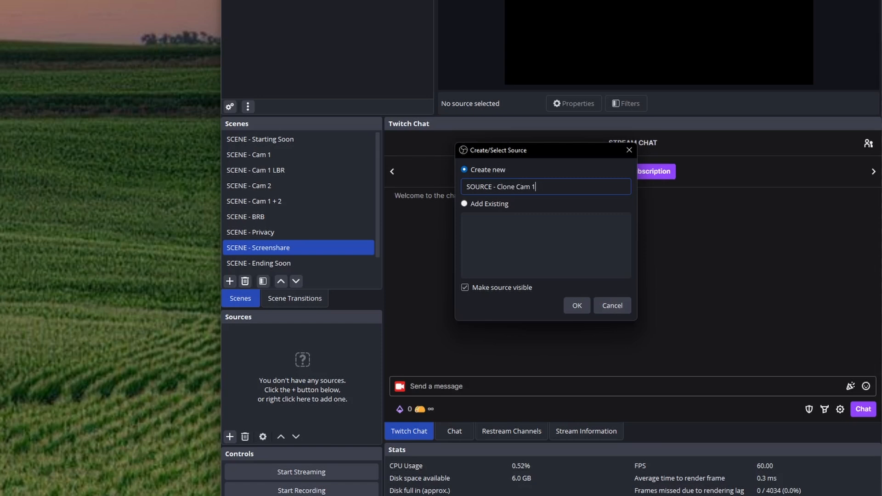
{"action": "left_click", "coordinate": [576, 305]}
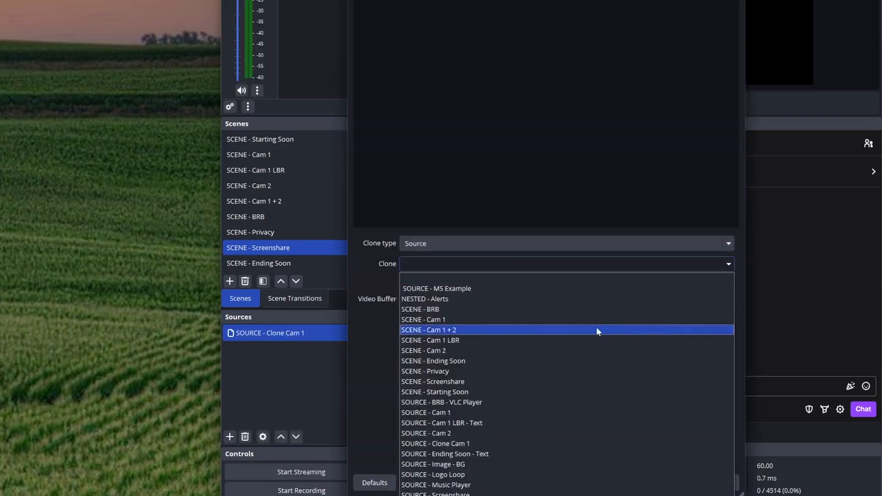
{"action": "left_click", "coordinate": [426, 319]}
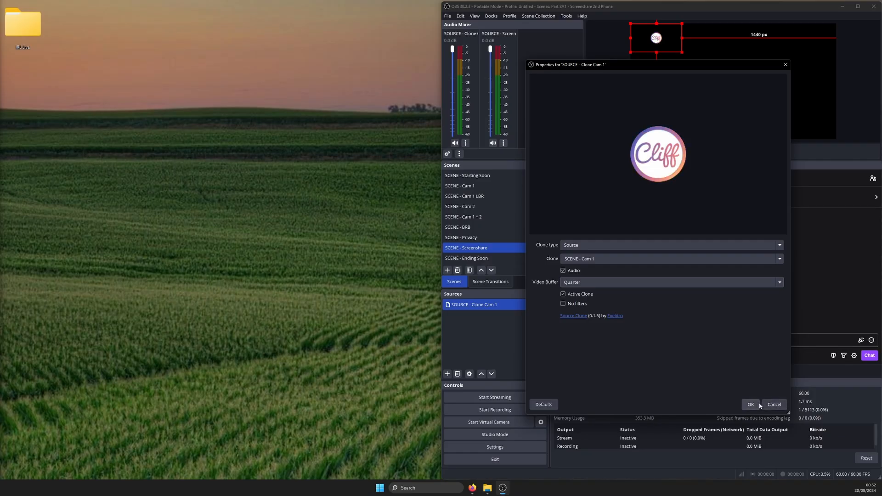
{"action": "left_click", "coordinate": [750, 404]}
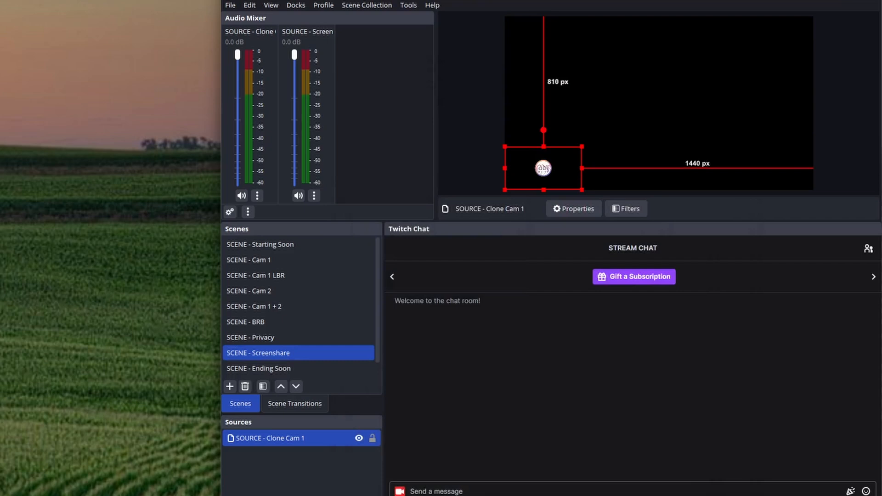
{"action": "left_click", "coordinate": [229, 386]}
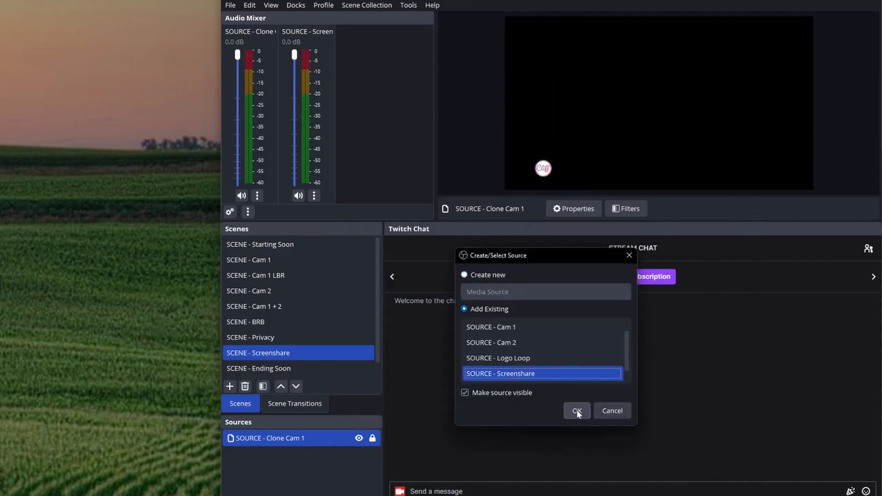